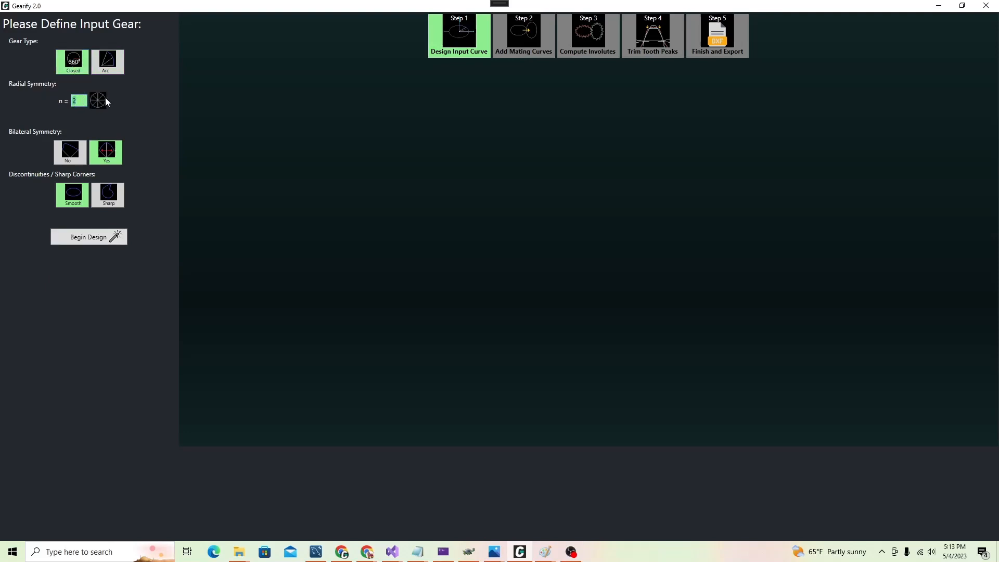
- Correct the invalid radial symmetry entry so n = 1
type("d")
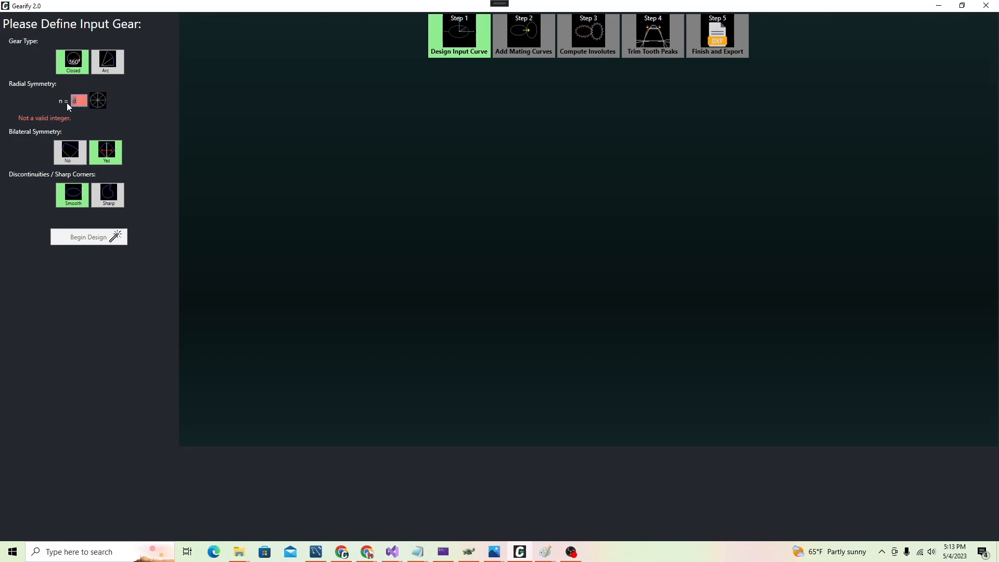
type("1")
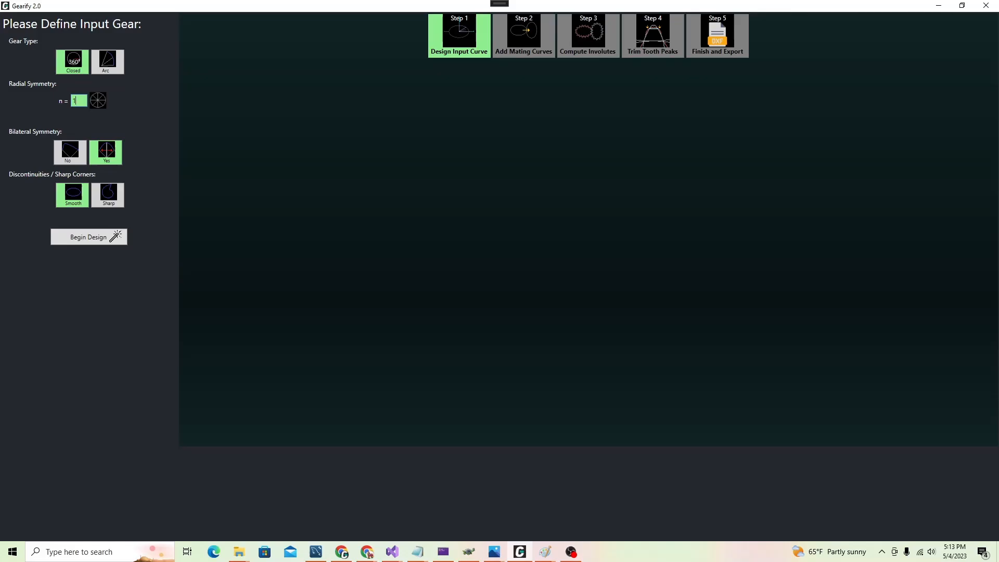
left_click(106, 61)
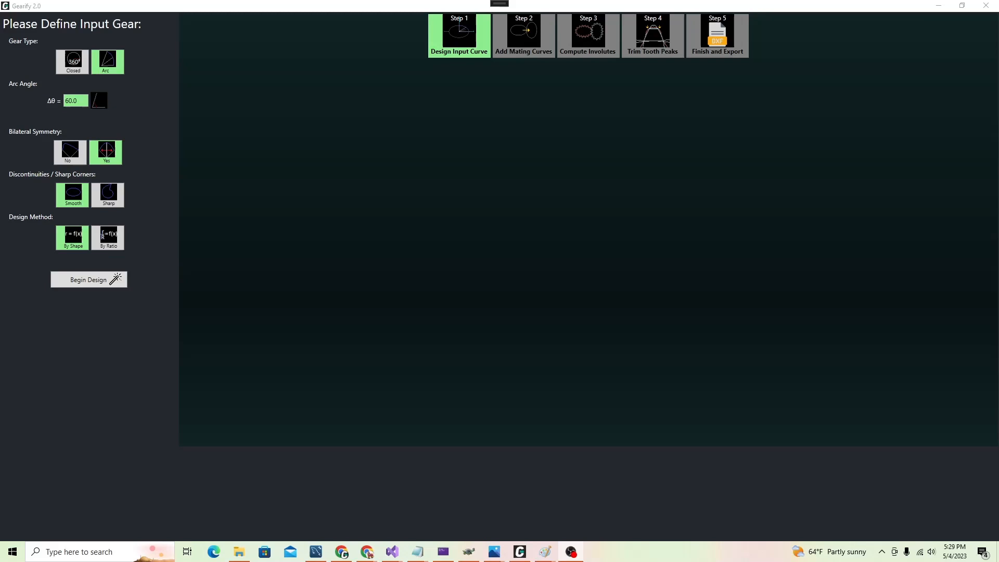
left_click(72, 61)
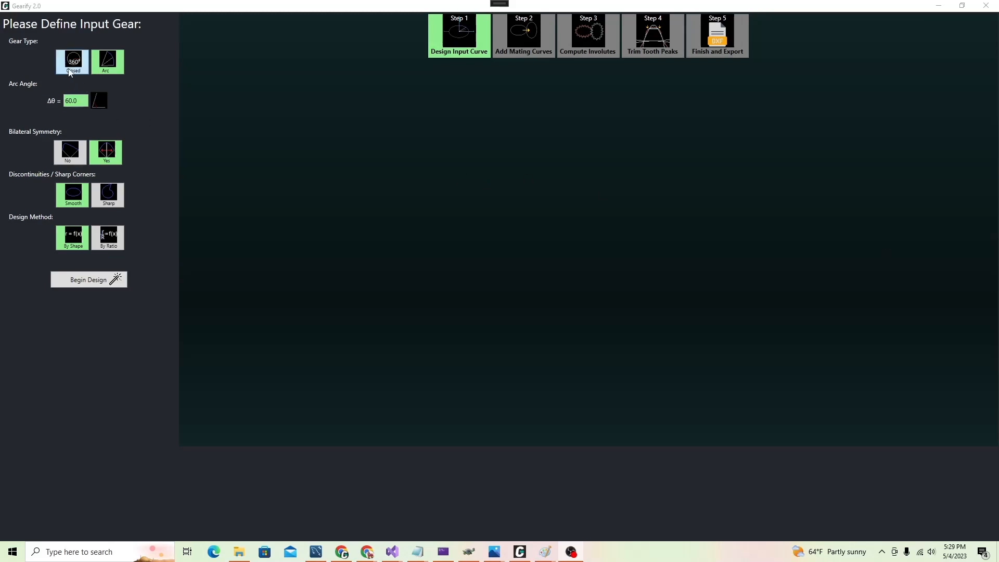
left_click(72, 61)
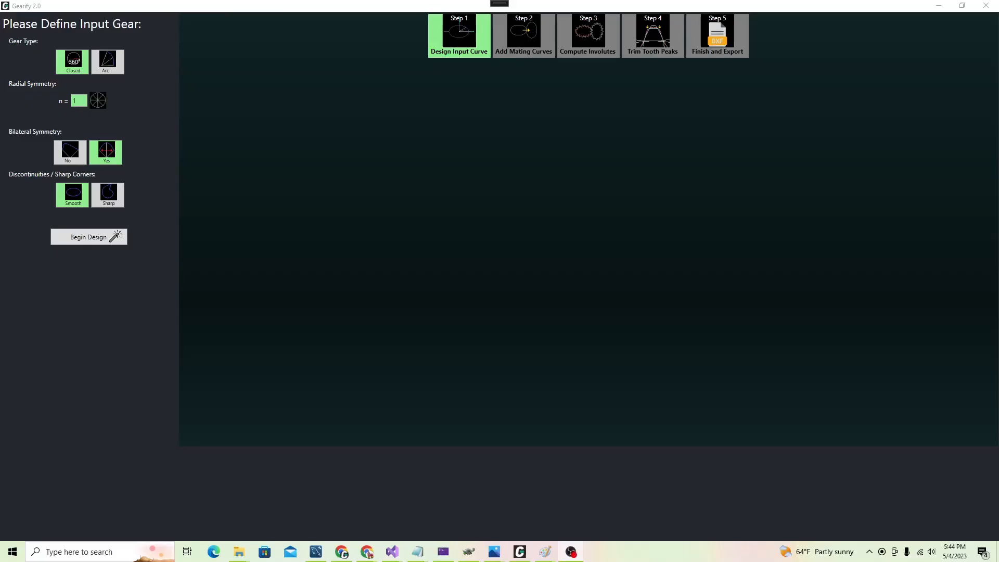
- Set the input gear's bilateral symmetry to No, keeping it closed and smooth with n = 1
left_click(67, 152)
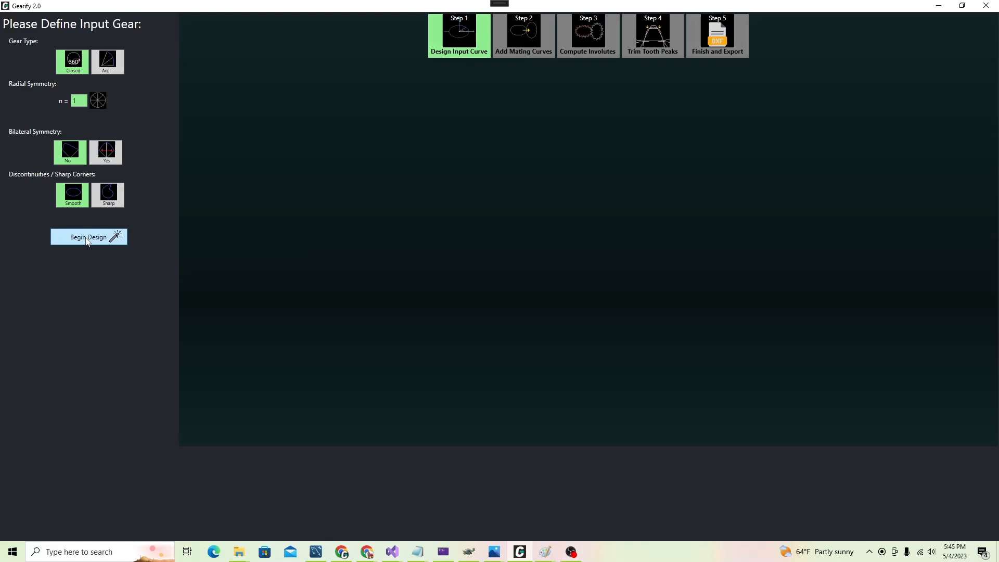
left_click(87, 237)
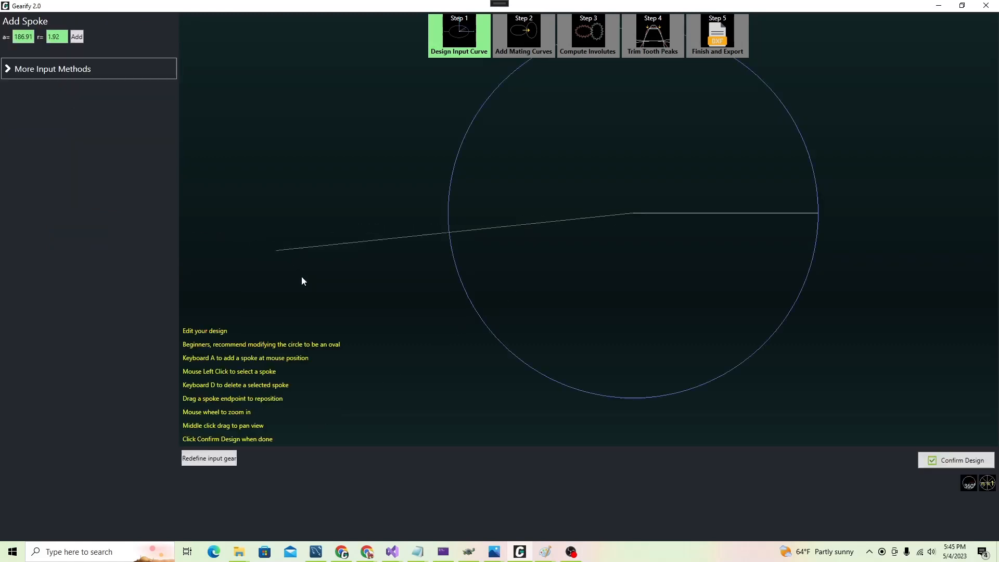
left_click_drag(277, 250, 324, 426)
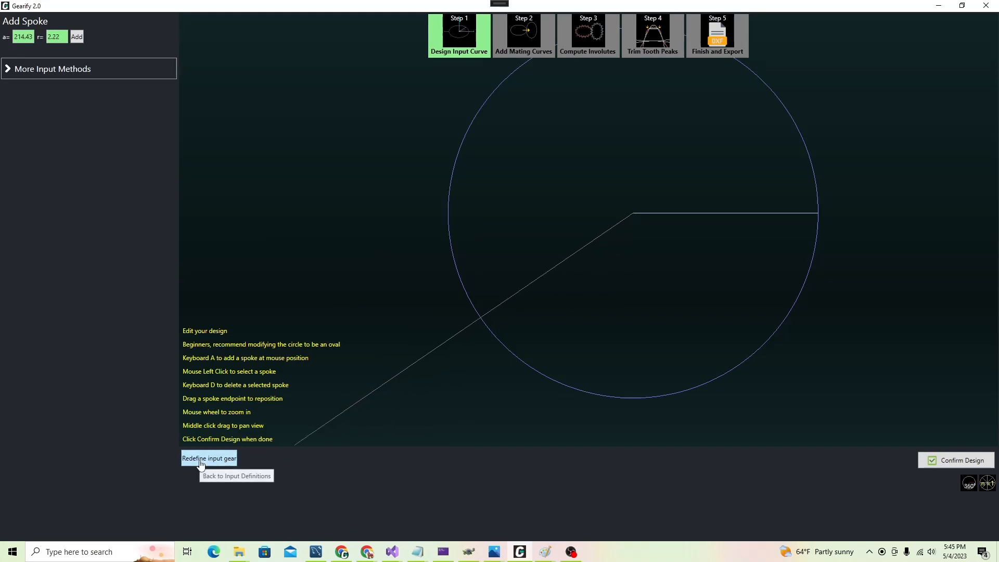
left_click(208, 458)
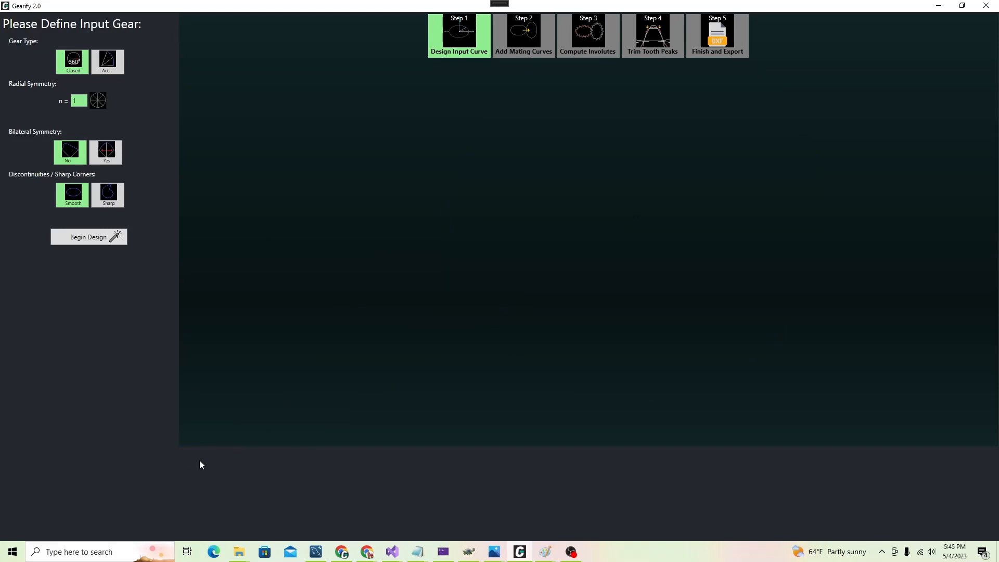